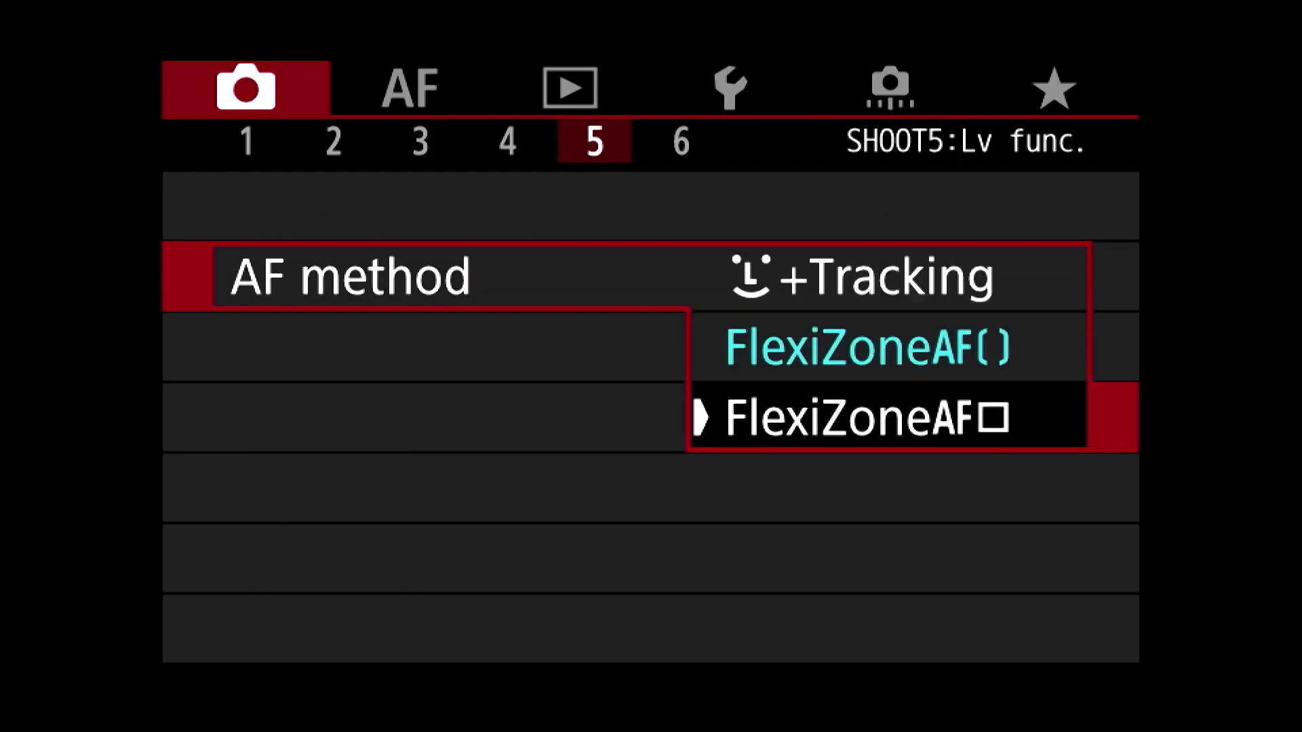
Confirm FlexiZone AF single as the AF method on shooting page 5.
{"action": "left_click", "coordinate": [866, 418]}
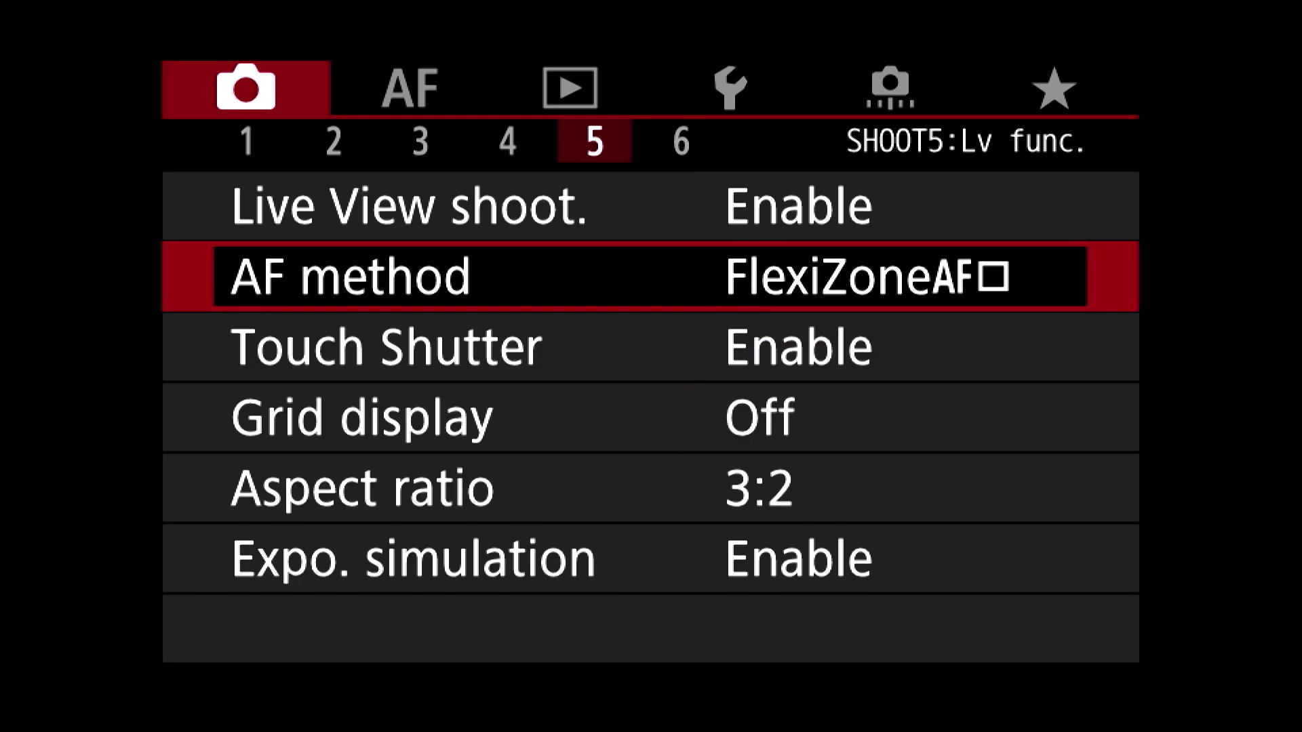